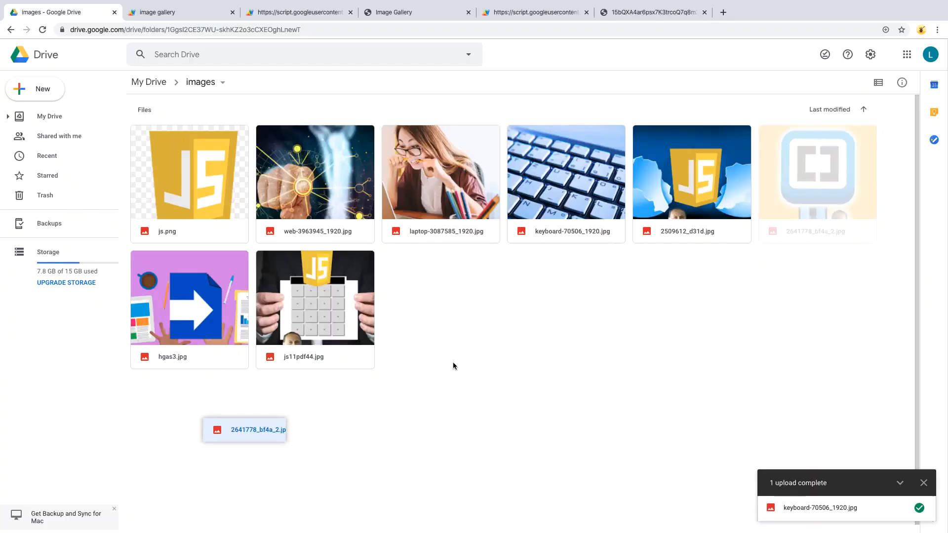
mouse_move(282, 25)
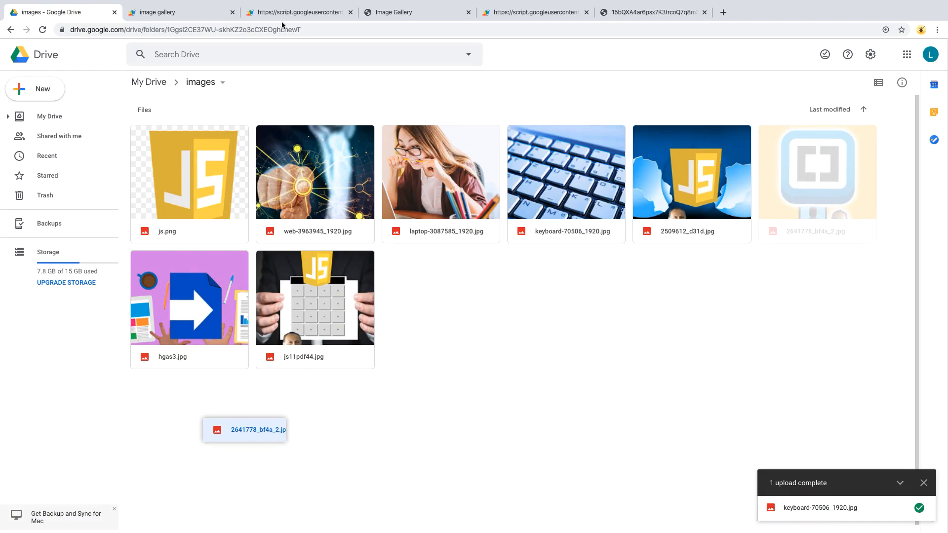
Glance at the web app's JSON output, close the gallery's enlarged image popup, and revisit the Drive images folder.
left_click(296, 12)
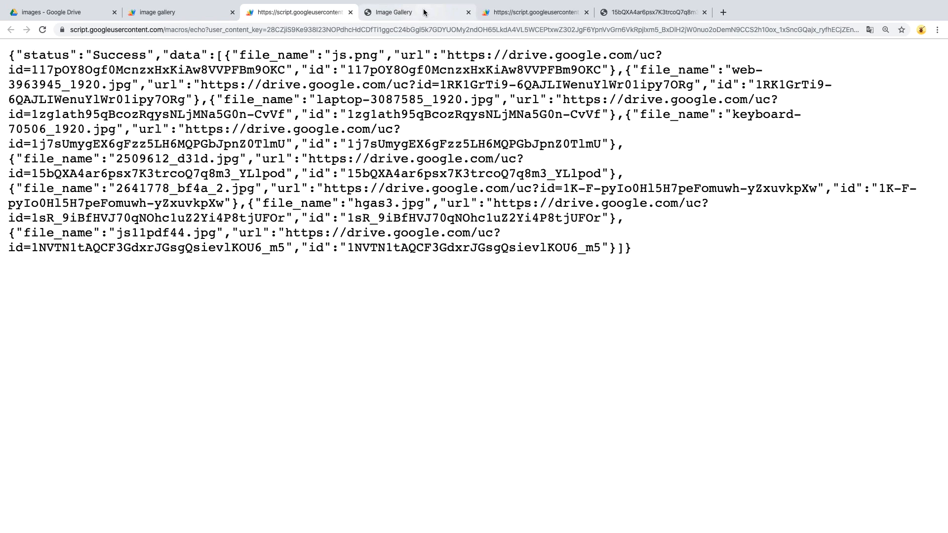
left_click(396, 12)
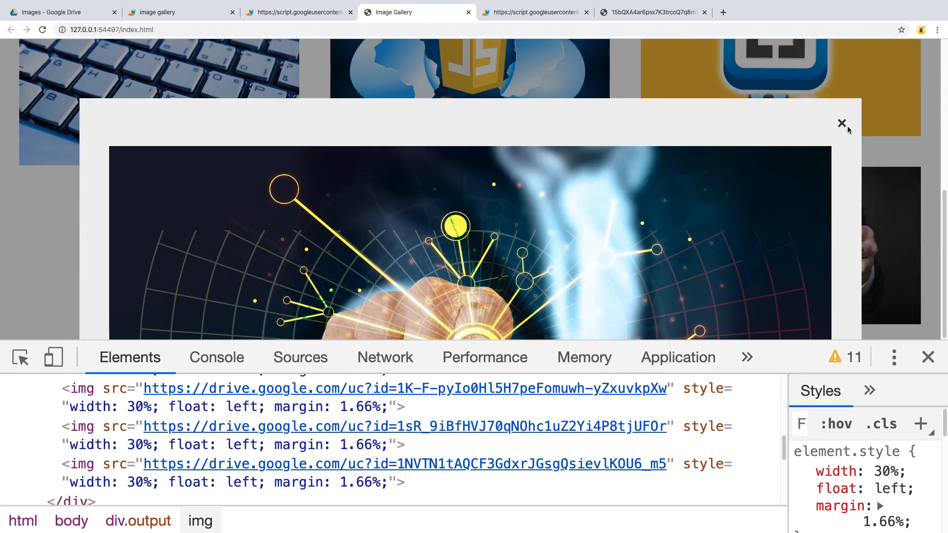
left_click(841, 124)
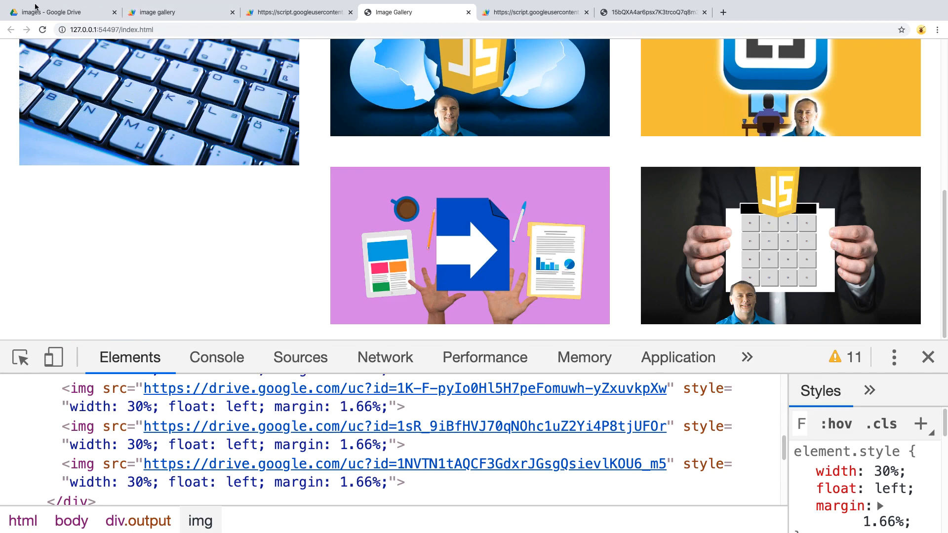
left_click(57, 12)
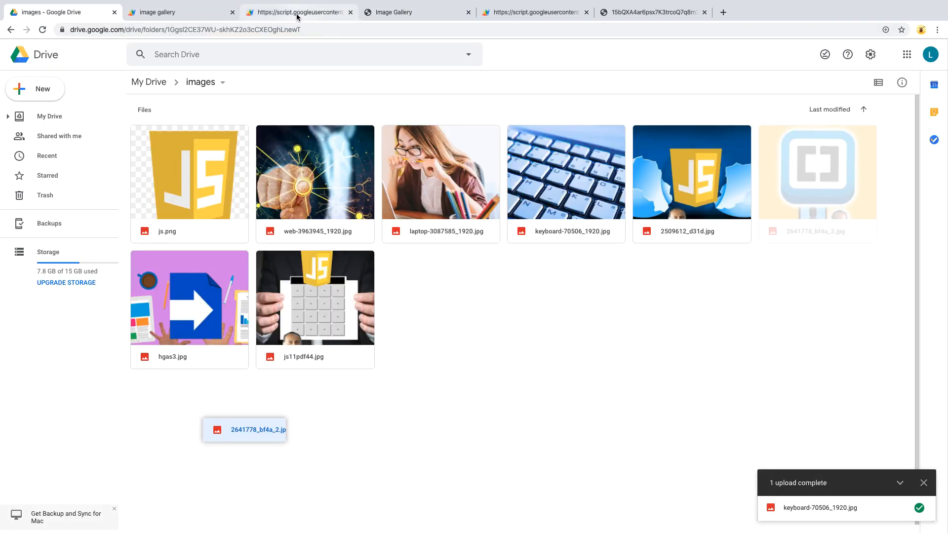
Show the gallery page's developer Console and clear its old log messages.
left_click(394, 12)
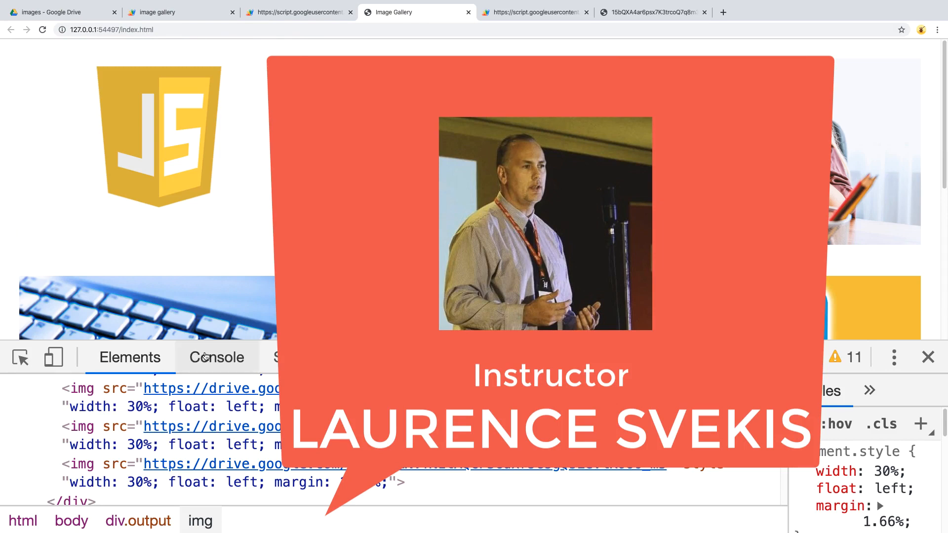
left_click(217, 357)
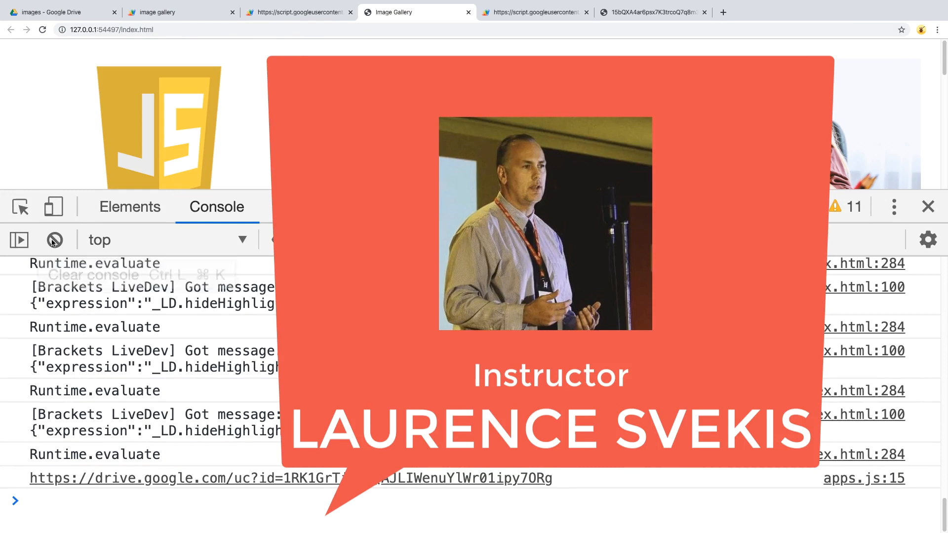
left_click(53, 239)
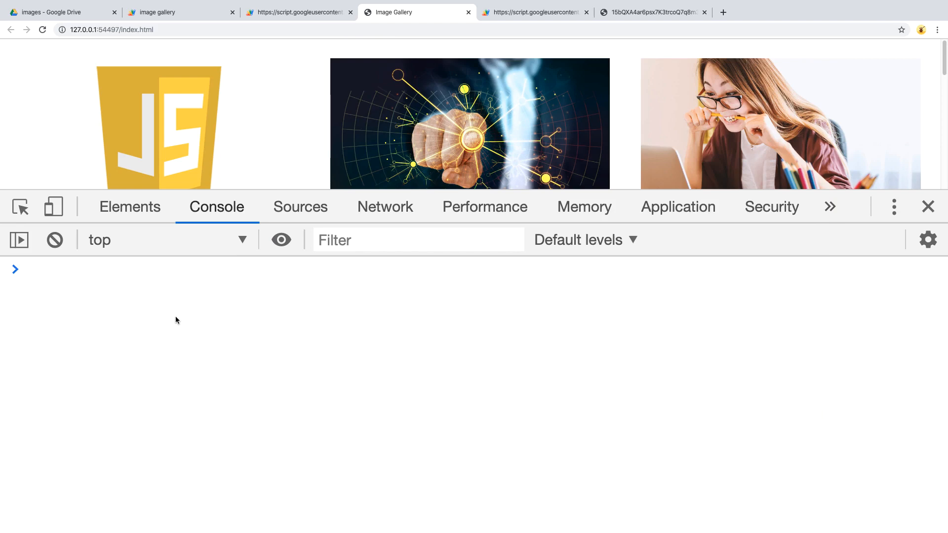
mouse_move(186, 314)
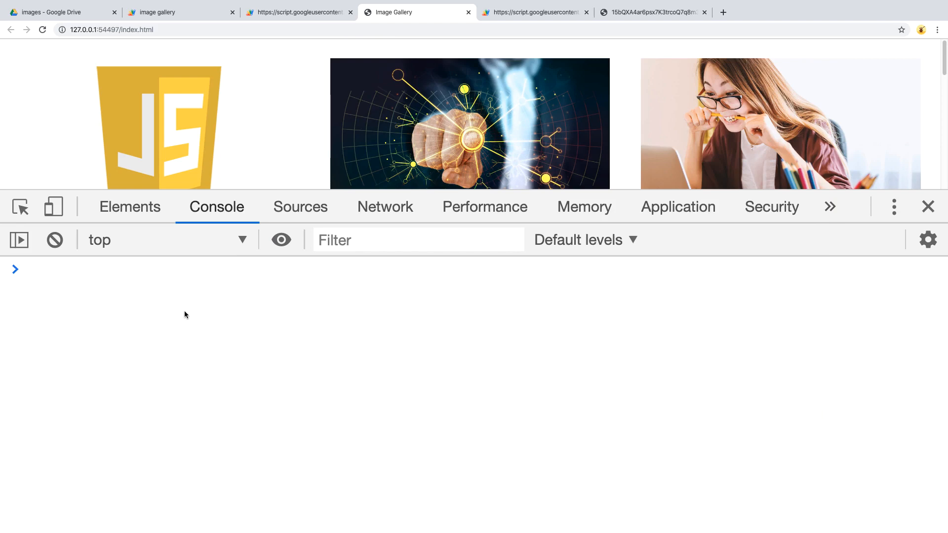
View the web app's JSON response listing each Drive image's file name, URL and id.
left_click(534, 12)
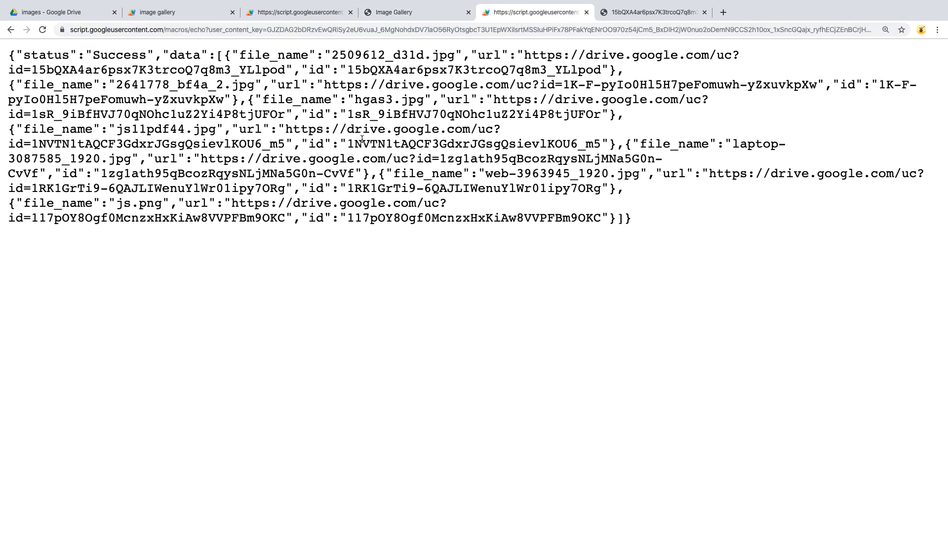
mouse_move(381, 168)
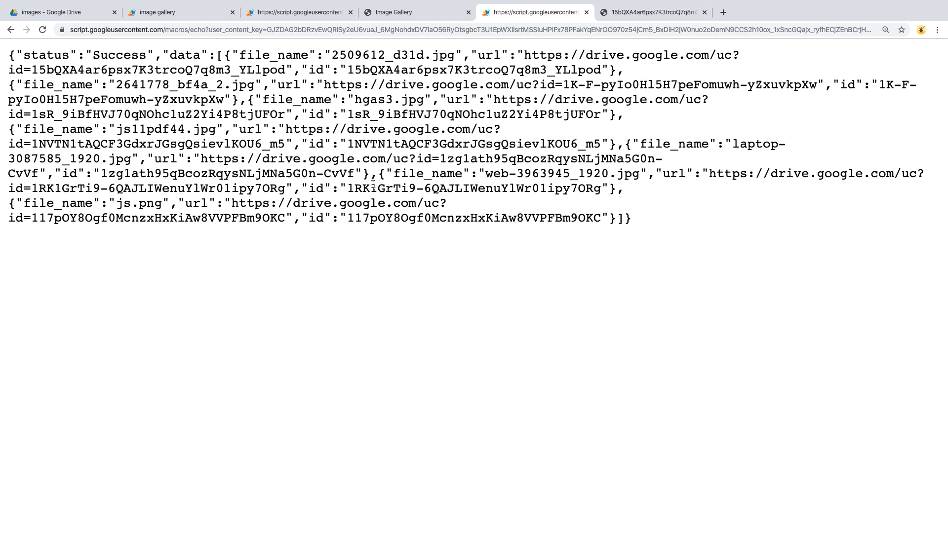
mouse_move(387, 191)
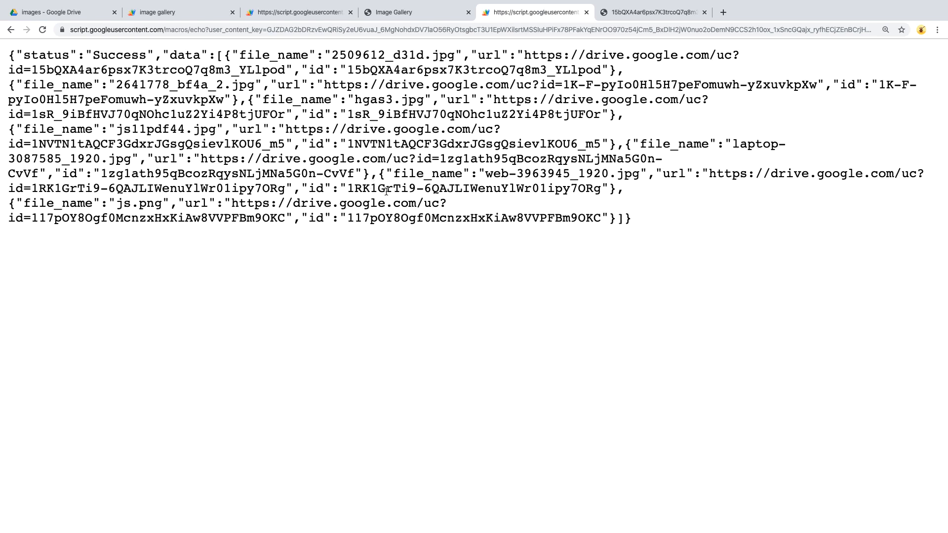
Look over Code.gs up to setView() in the Apps Script project, then return to the Drive images folder.
left_click(179, 12)
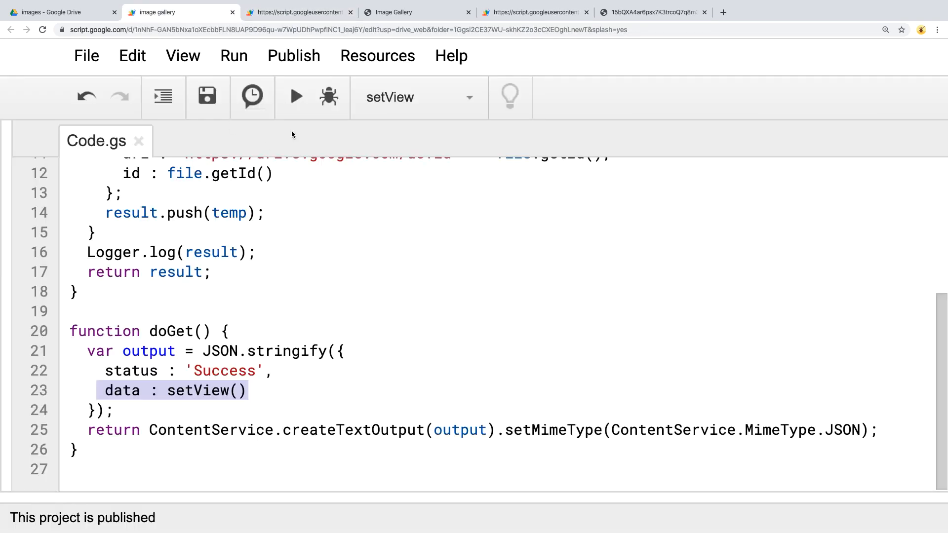
mouse_move(256, 276)
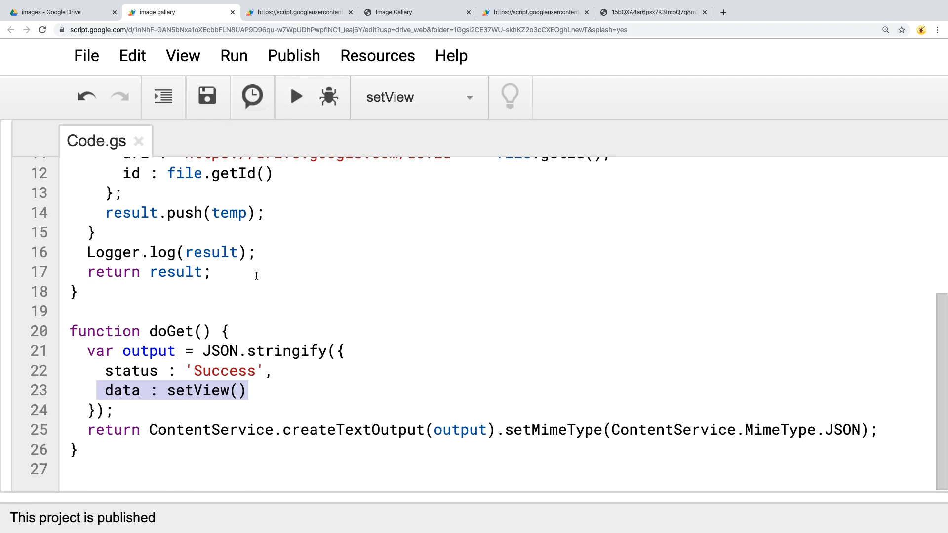
scroll("up", 3)
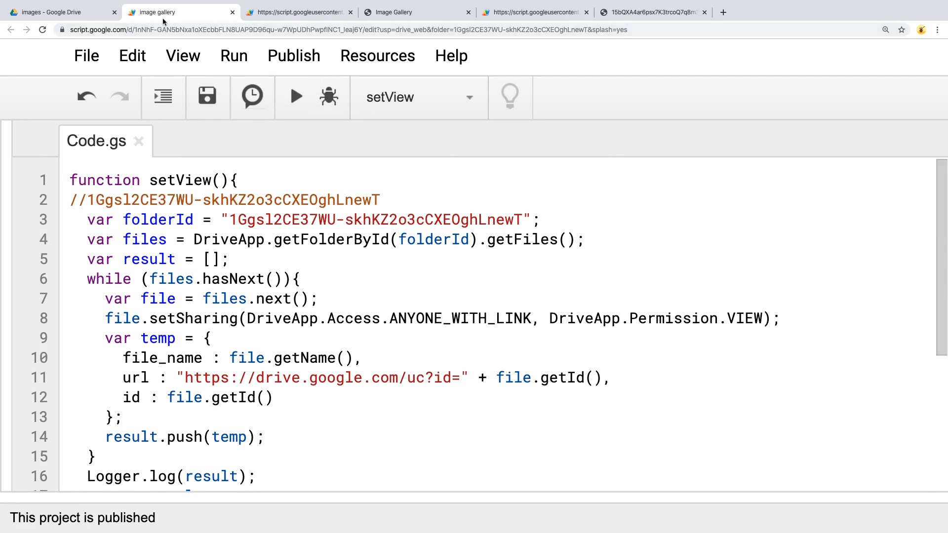
left_click(55, 12)
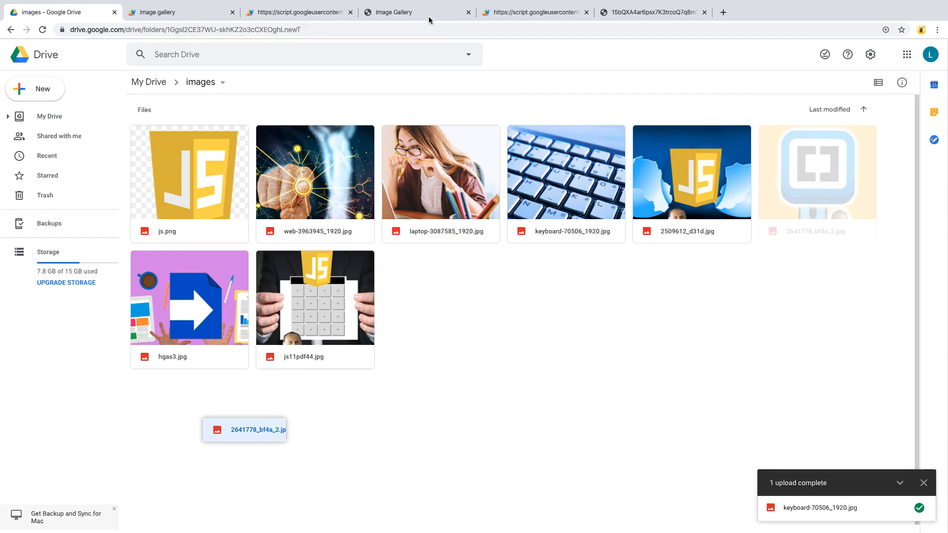
Enlarge the circuit-hand picture on the gallery page and close its popup again.
left_click(393, 12)
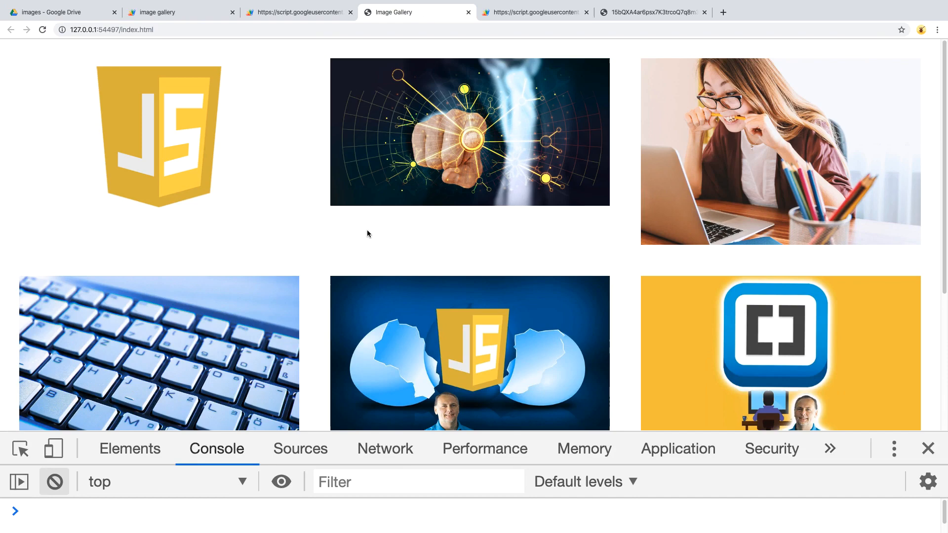
left_click(470, 131)
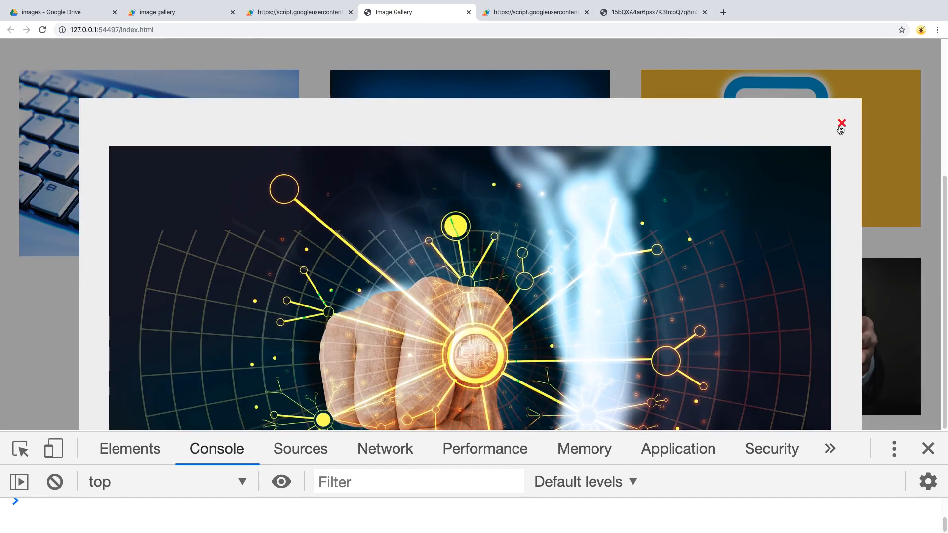
left_click(841, 125)
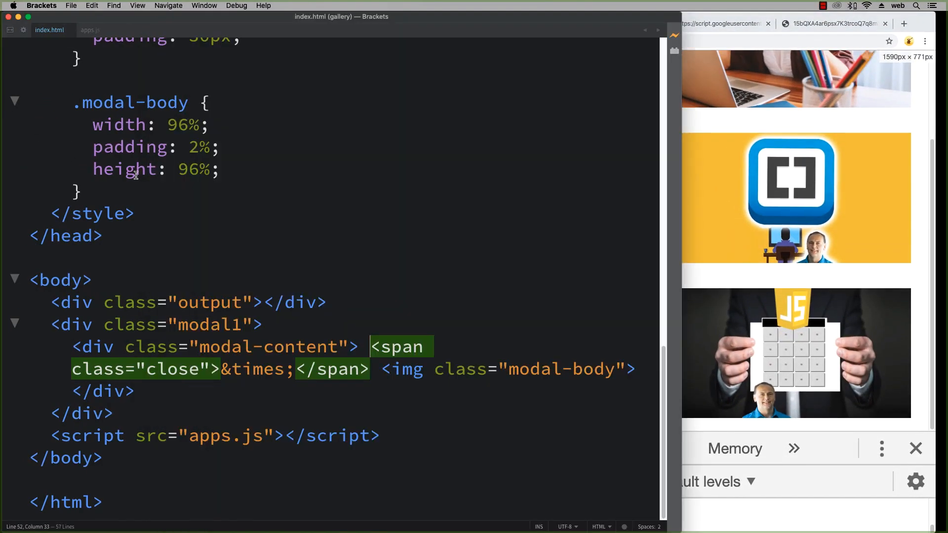
Bring the Chrome gallery window forward beside the Brackets editor showing index.html.
left_click(717, 24)
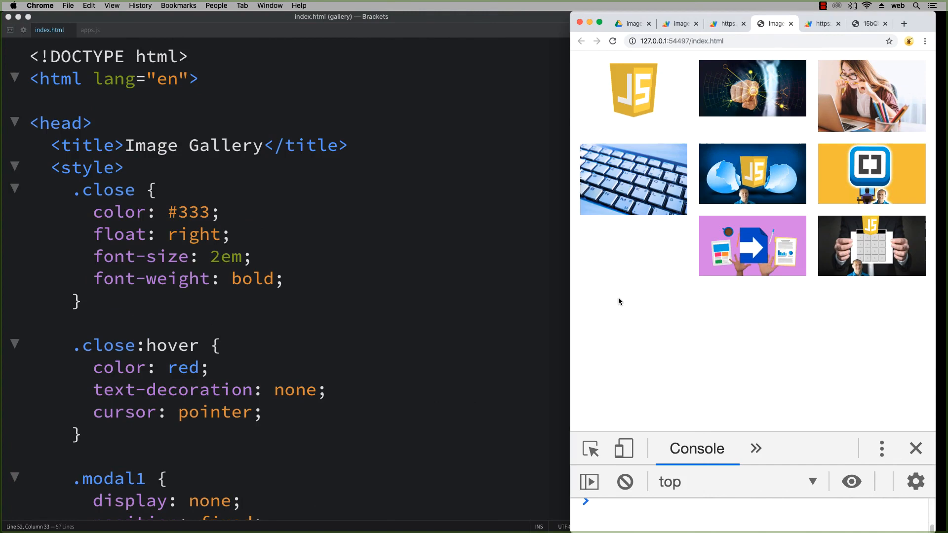
mouse_move(916, 21)
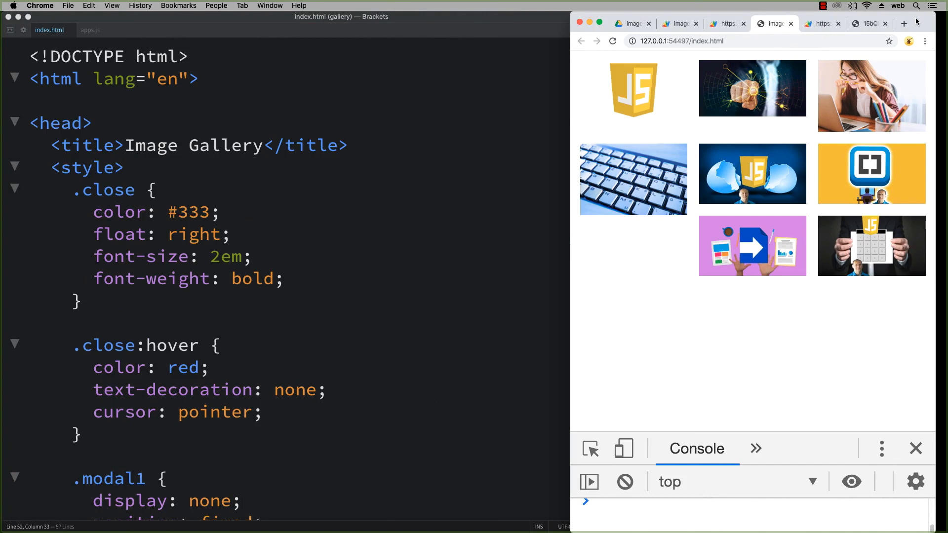
mouse_move(630, 433)
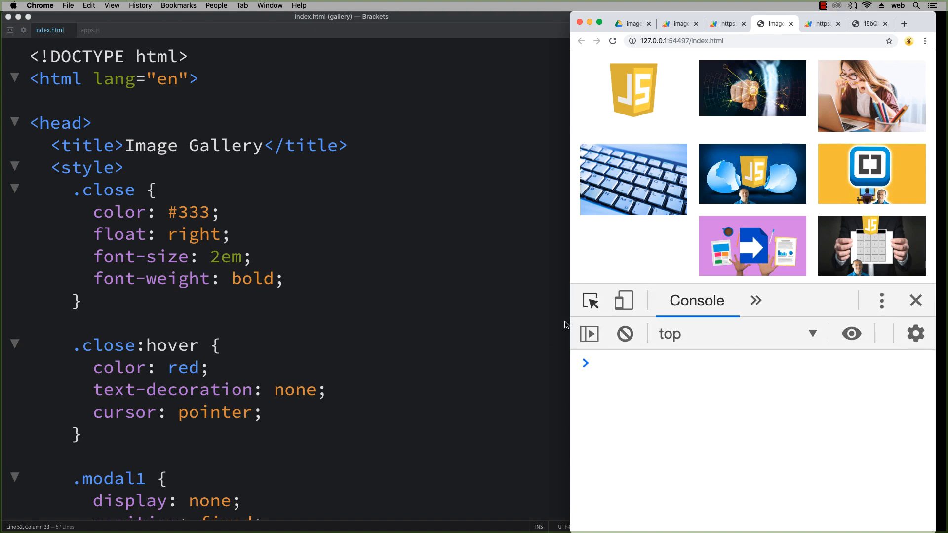
Enlarge the keyboard picture in a popup and check the images folder in Google Drive.
left_click(633, 179)
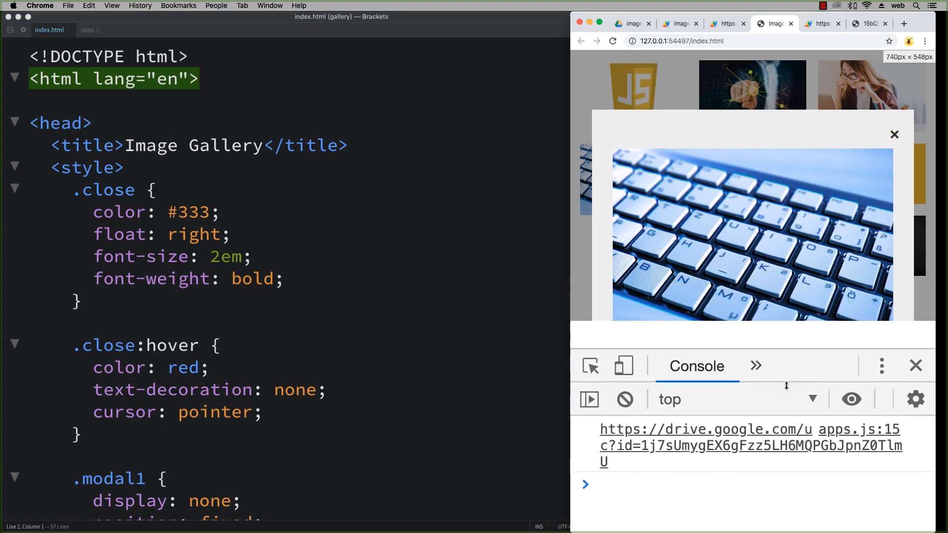
left_click(894, 134)
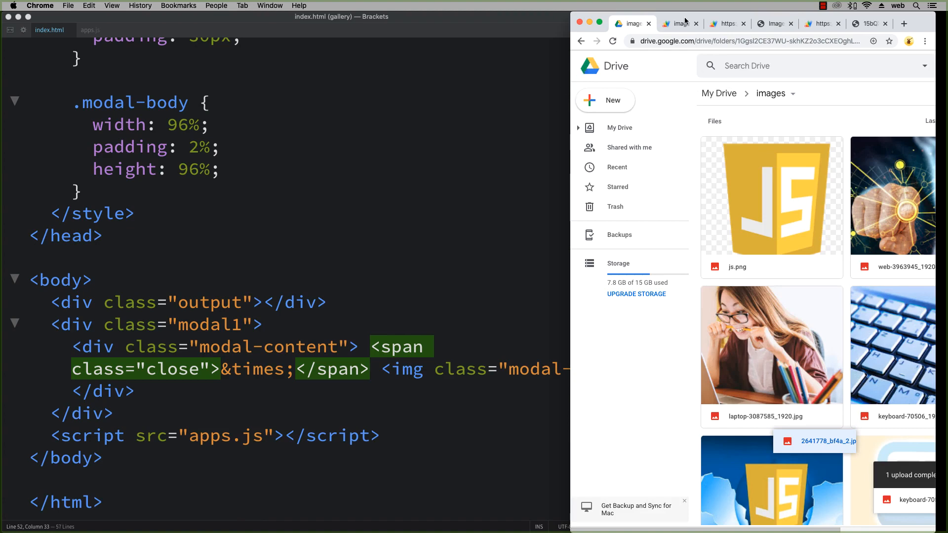
left_click(774, 24)
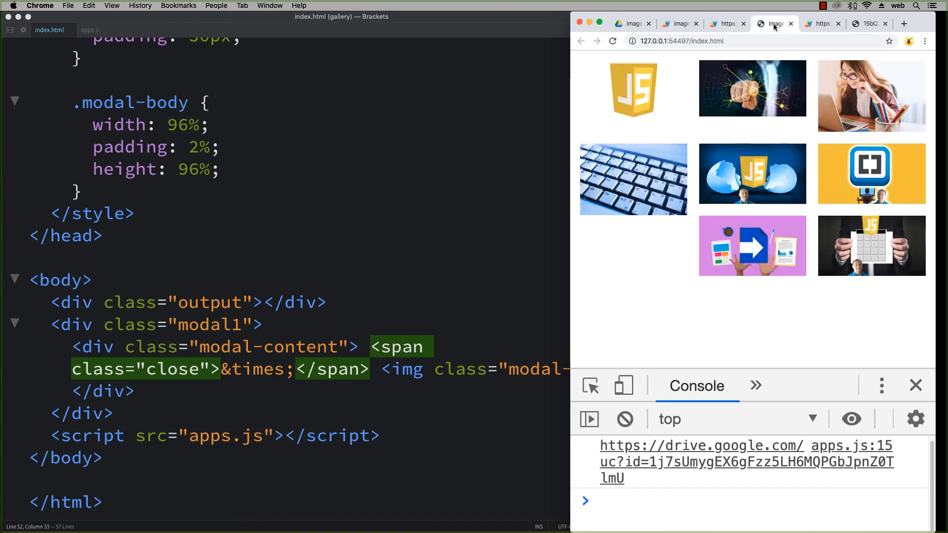
Enlarge and close the Brackets logo picture, then pop up the JS calculator picture with its Drive link logged.
left_click(871, 174)
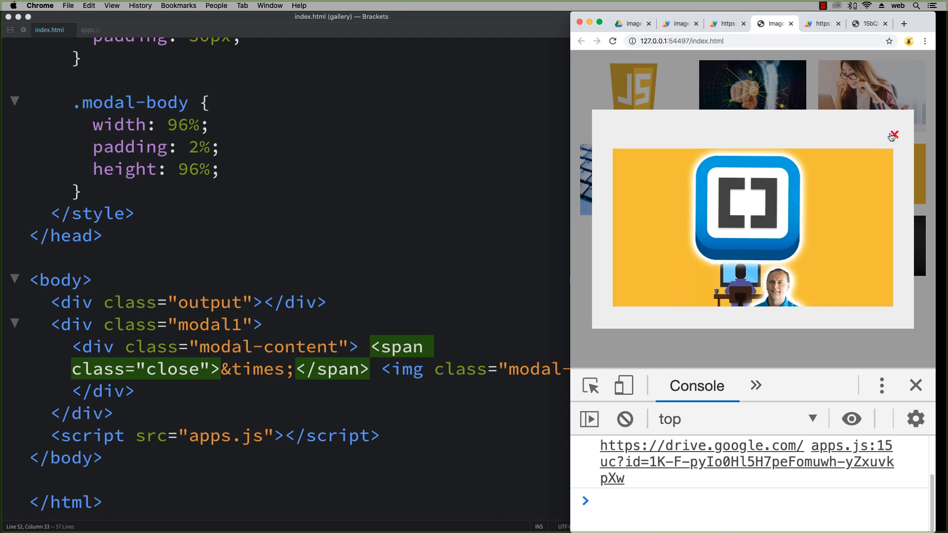
left_click(893, 136)
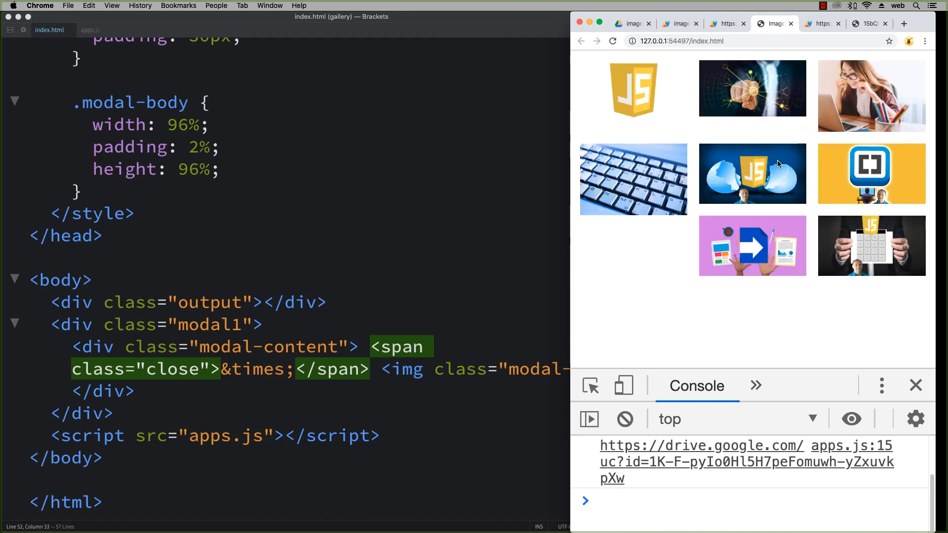
left_click(871, 245)
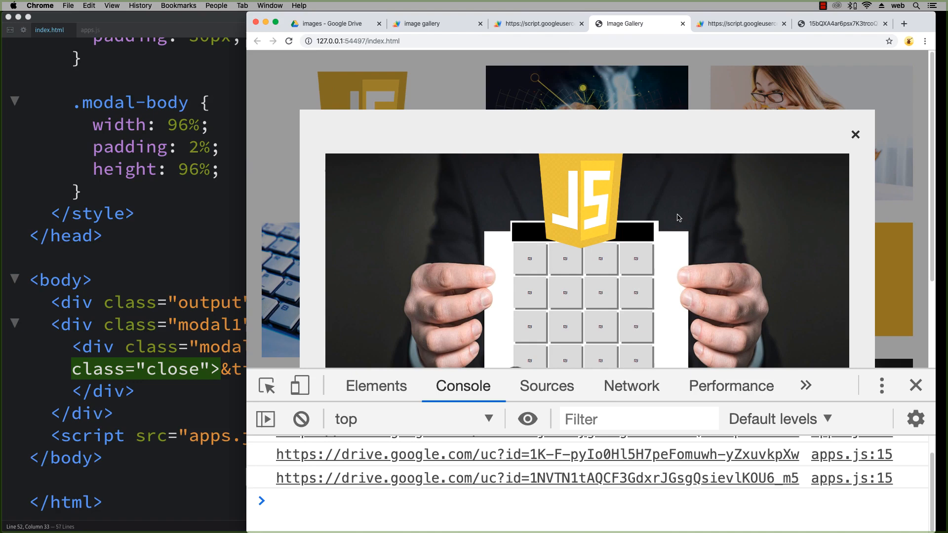
Close the calculator popup, then enlarge and close the purple document picture.
left_click(855, 134)
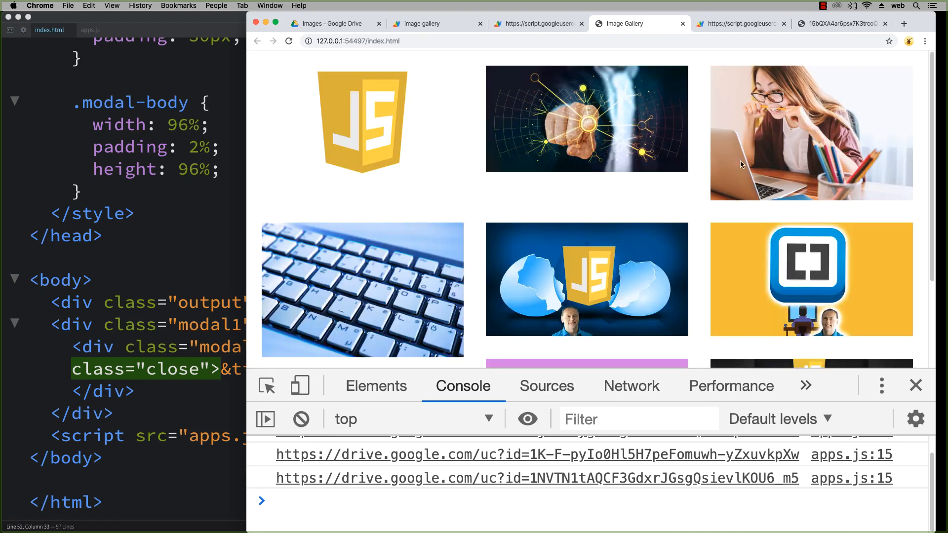
left_click(586, 363)
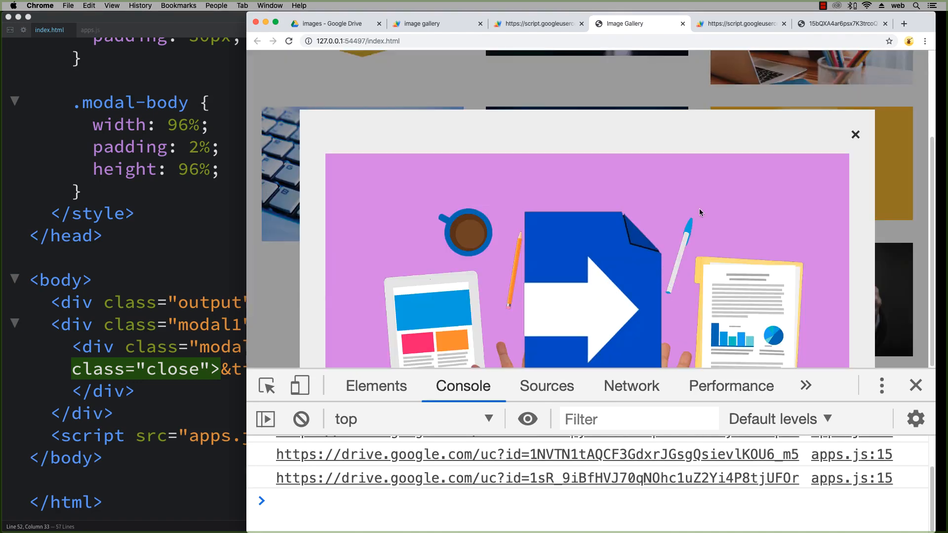
left_click(855, 134)
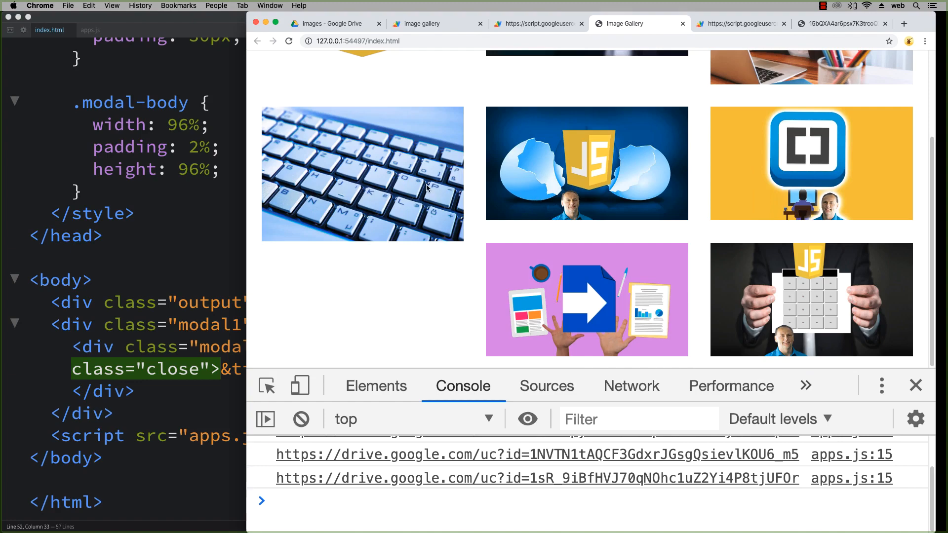
scroll("up", 3)
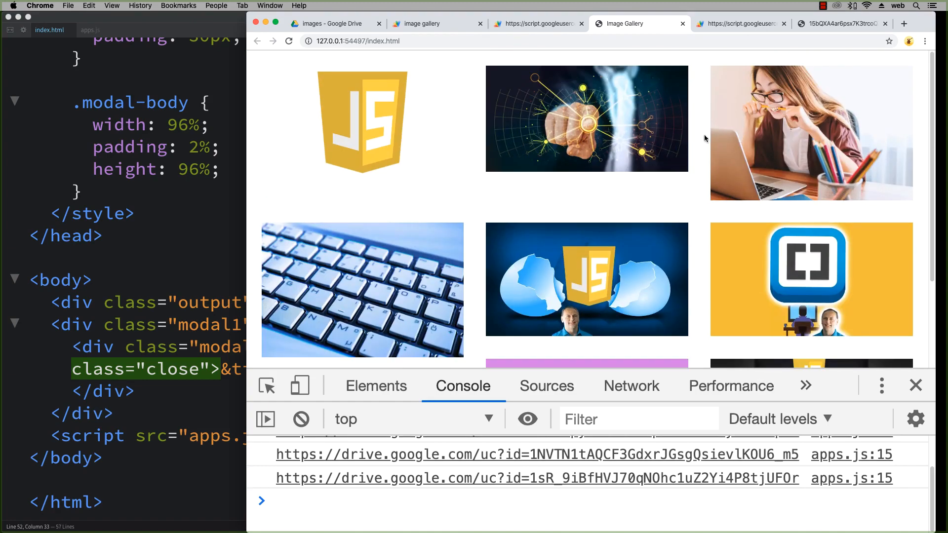
Switch between the gallery and the web app's JSON list of the eight Drive image files.
left_click(535, 23)
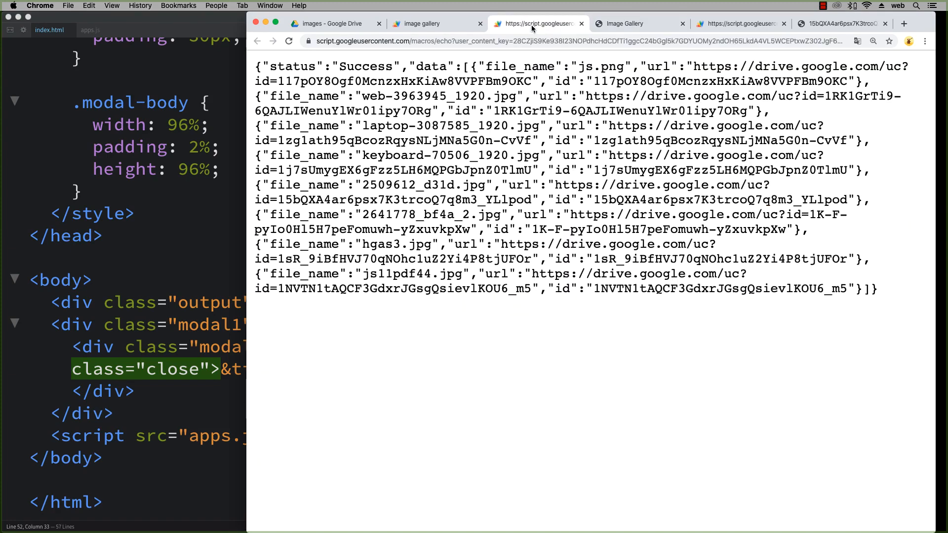
left_click(623, 23)
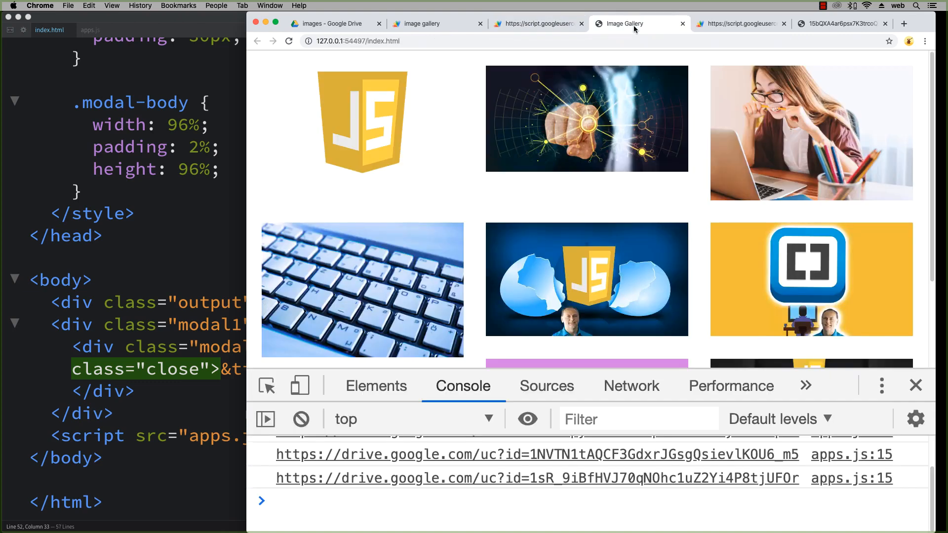
left_click(534, 23)
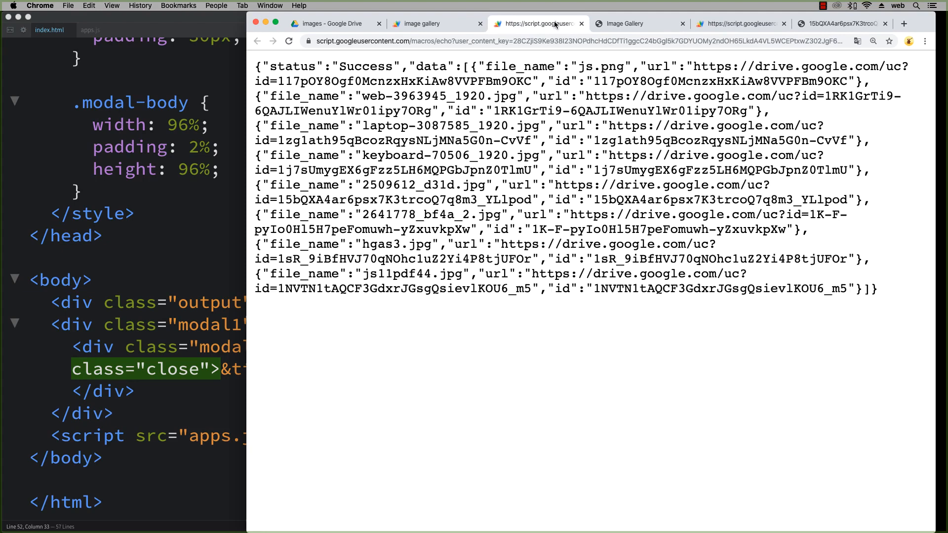